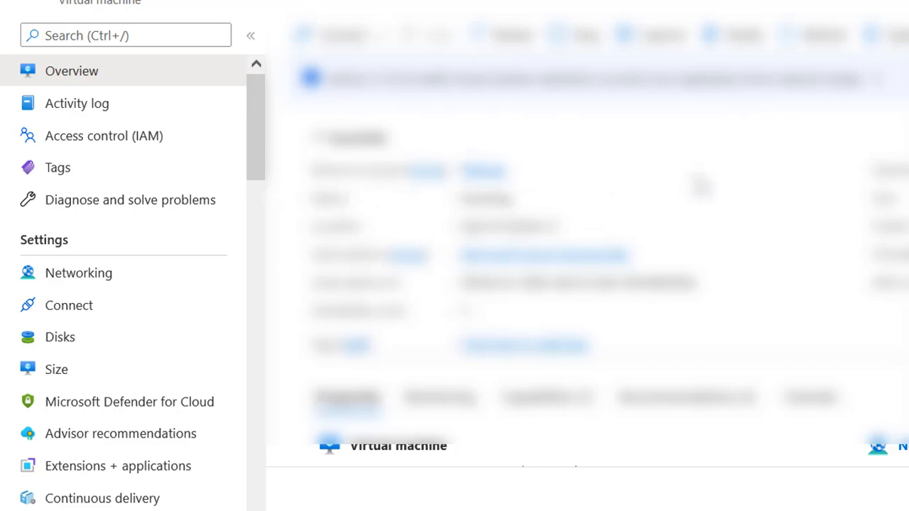
Show the virtual machine's Disks page listing its OS disk and attached data disk.
scroll(down, 3)
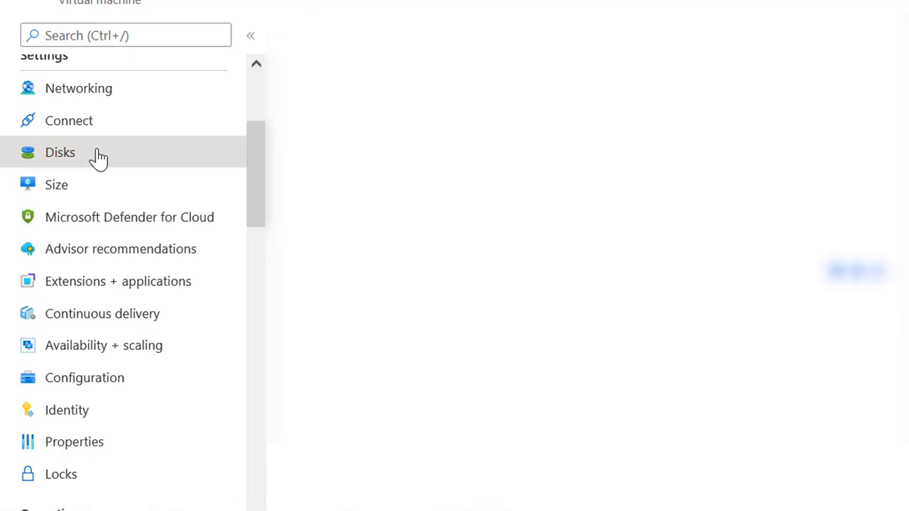
click(60, 152)
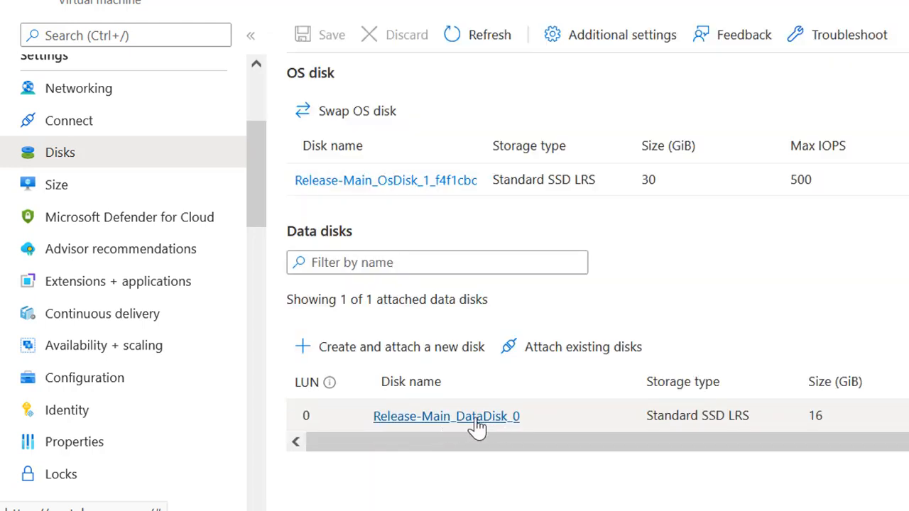
mouse_move(434, 197)
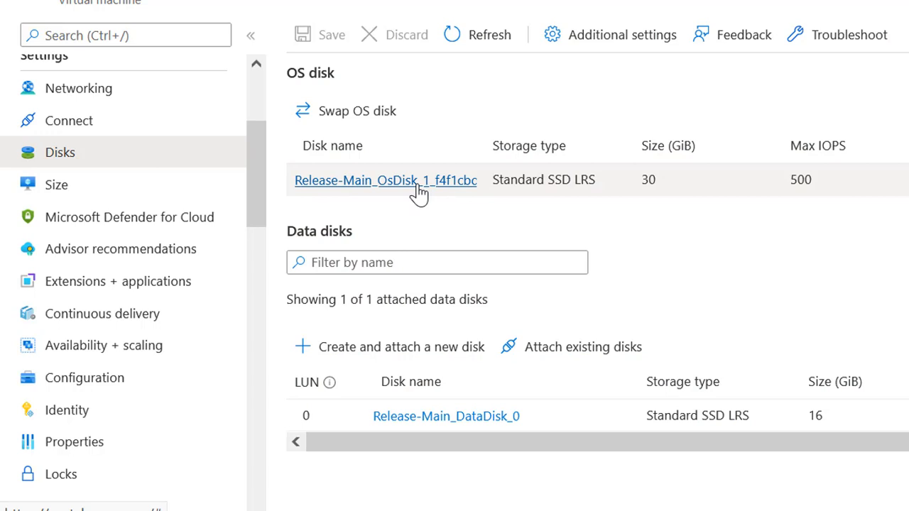
Open the Release-Main_OsDisk OS disk's overview from the disks list.
click(386, 179)
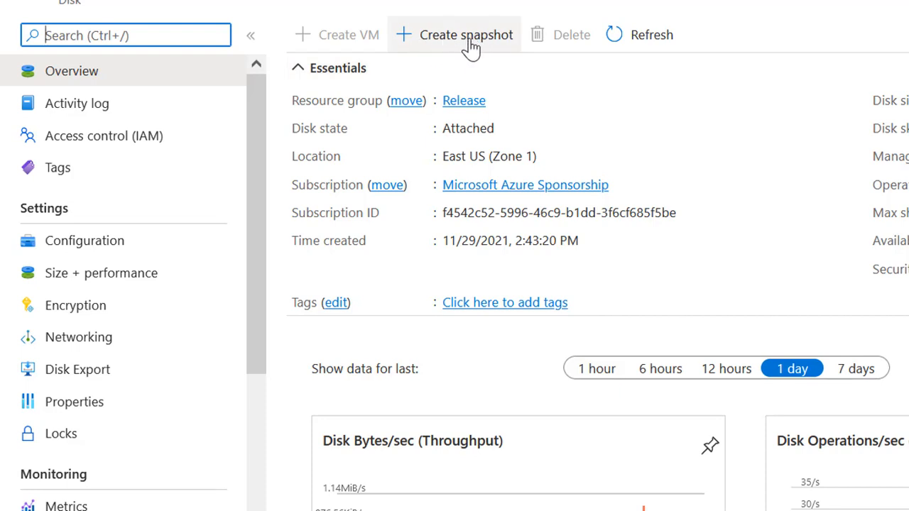
mouse_move(486, 50)
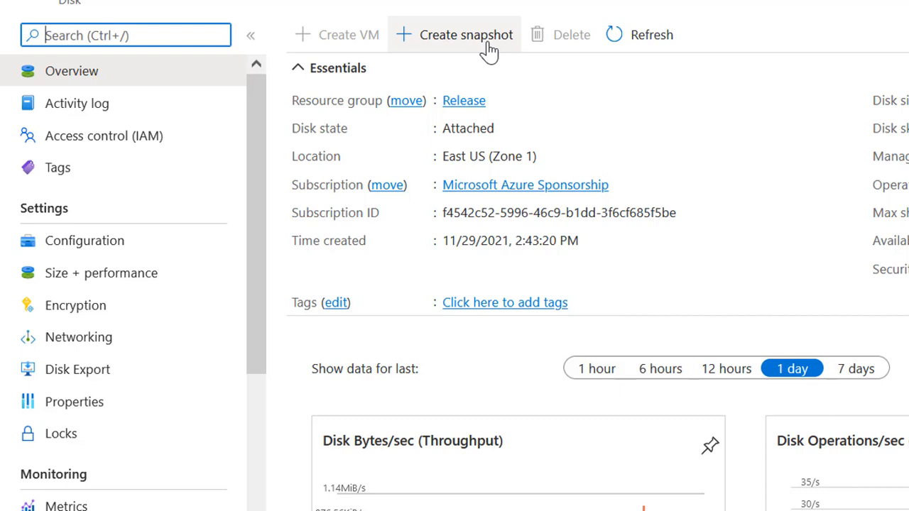
mouse_move(466, 46)
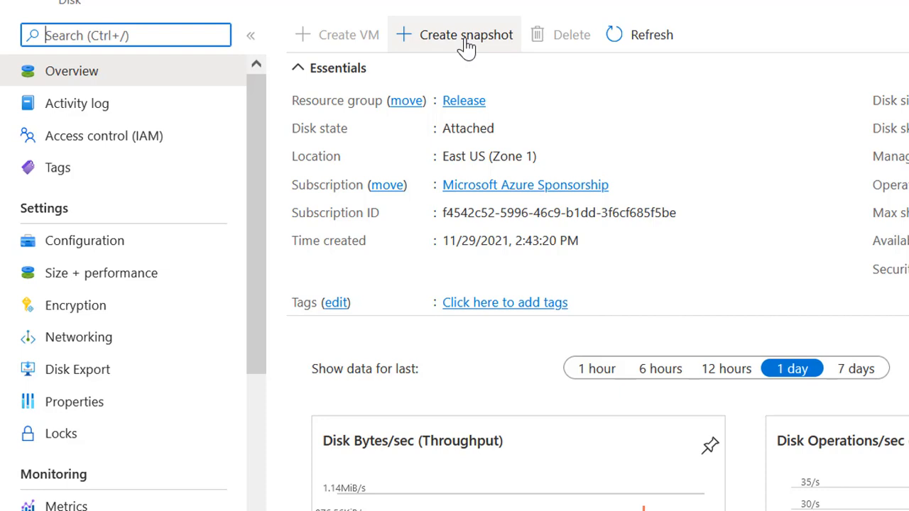
mouse_move(508, 128)
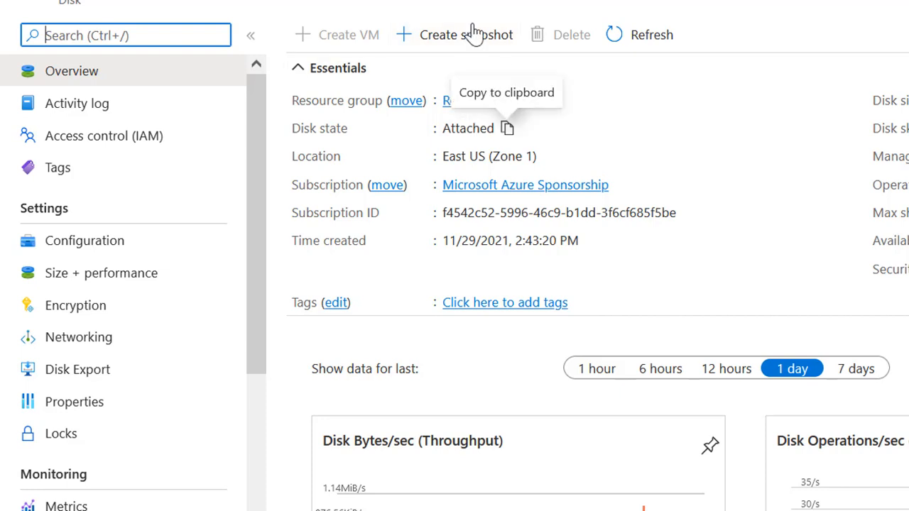
mouse_move(466, 34)
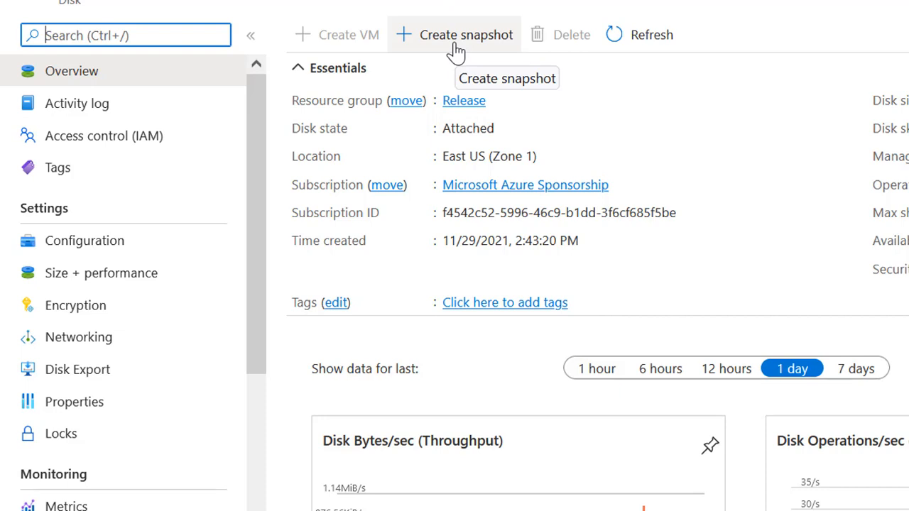
click(466, 34)
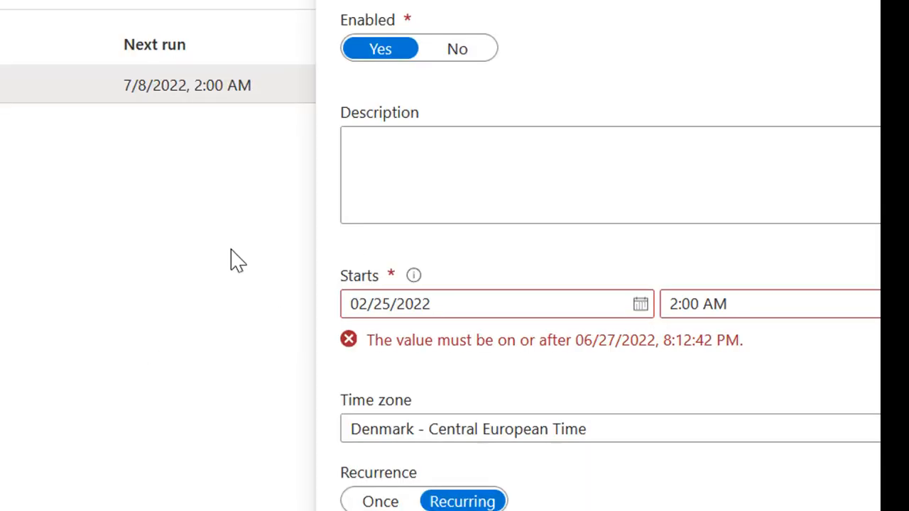
mouse_move(227, 227)
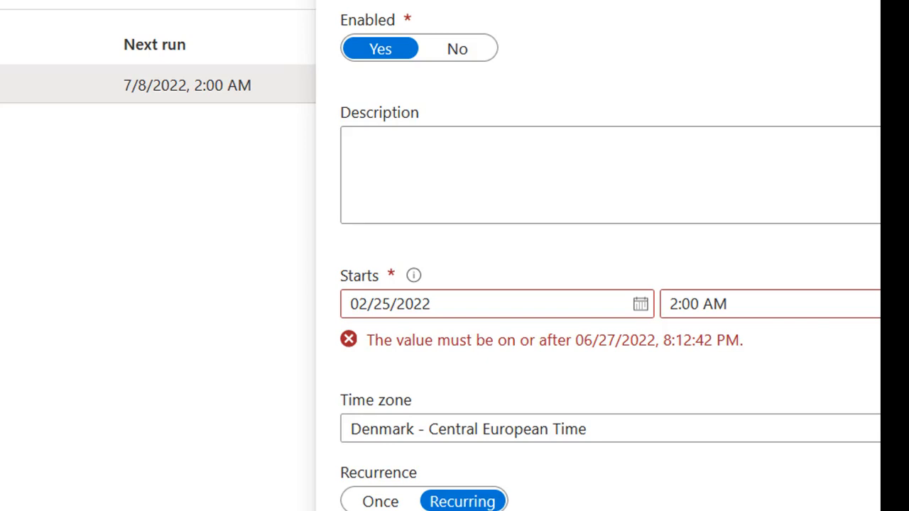
scroll(down, 3)
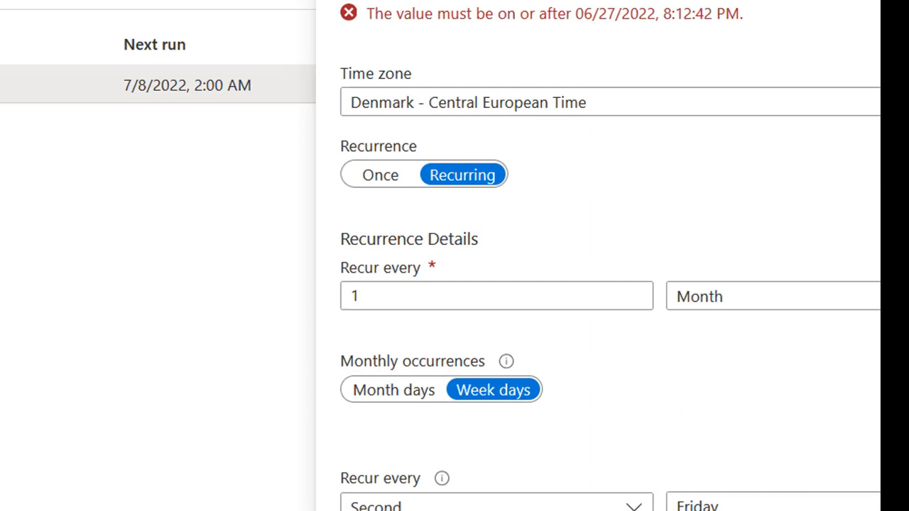
scroll(down, 3)
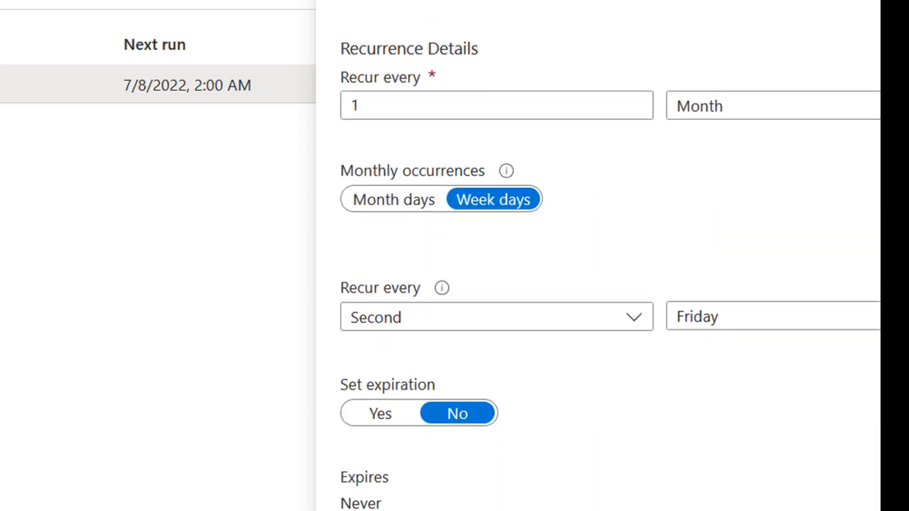
scroll(down, 3)
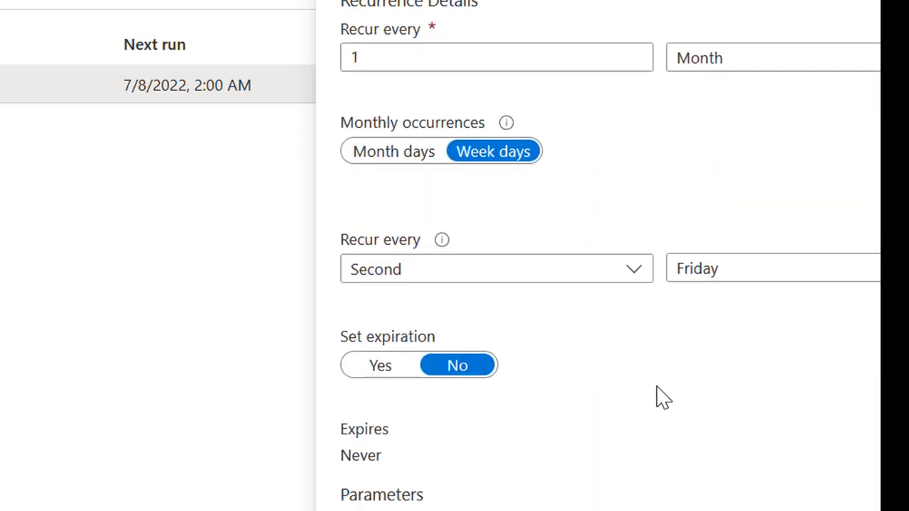